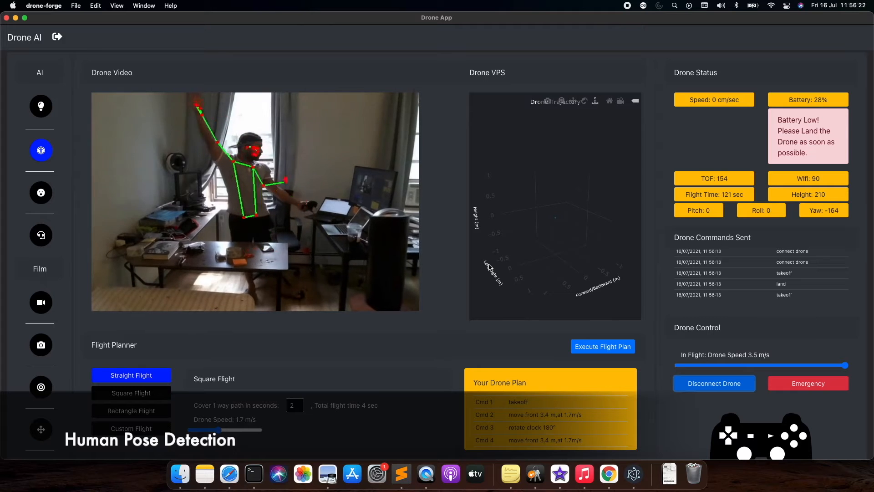
# Step: Switch the drone video feed from human pose detection to object detection
pyautogui.click(40, 106)
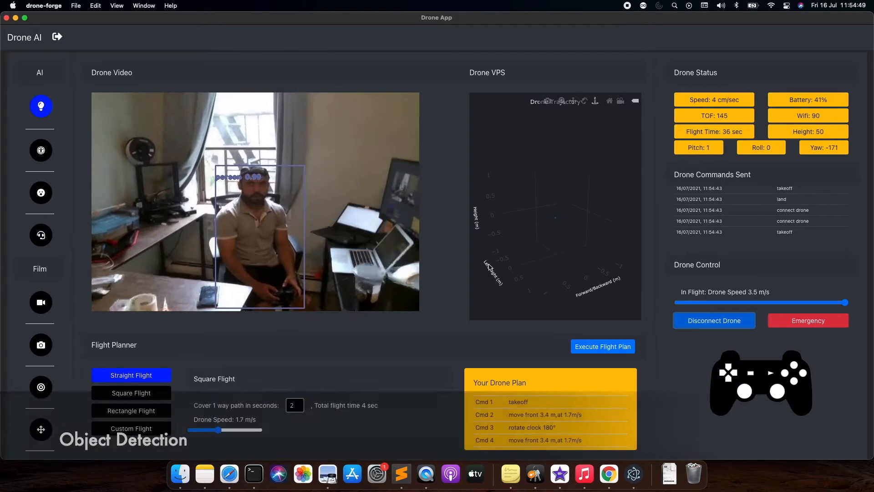
pyautogui.click(41, 192)
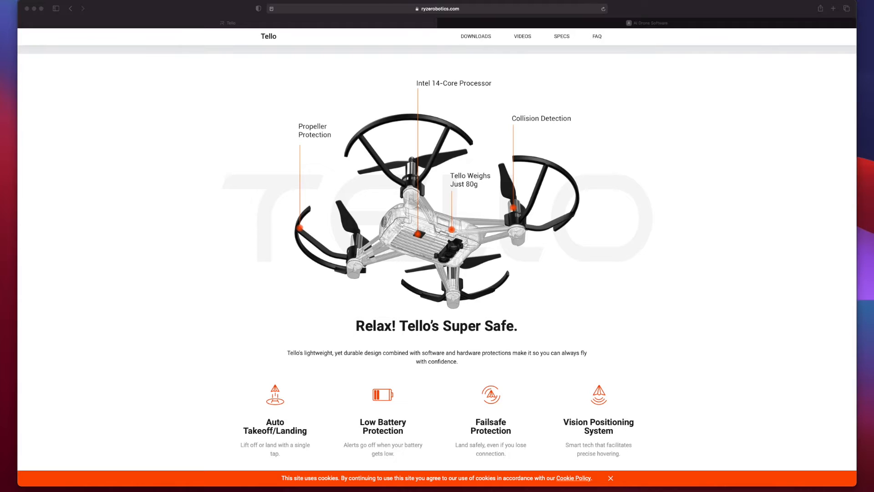
pyautogui.moveTo(372, 265)
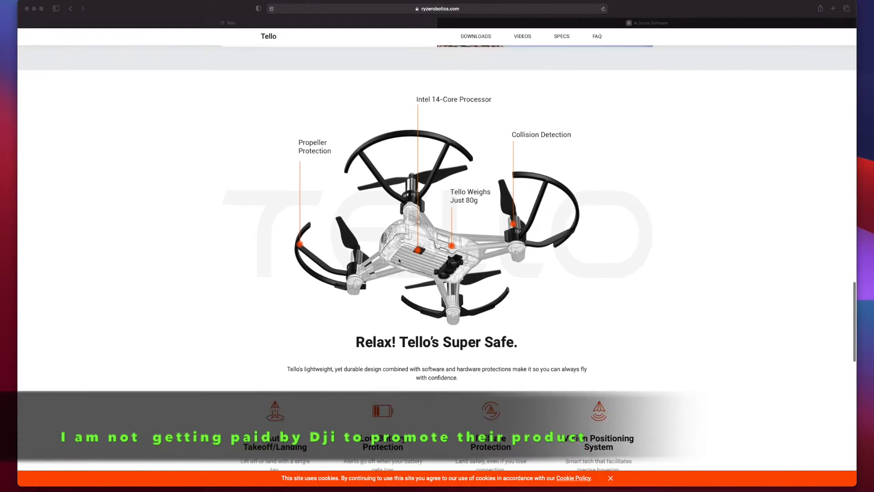
# Step: Scroll the Tello product page past safety features to the Learn & Create and Buy Now sections
pyautogui.scroll(3)
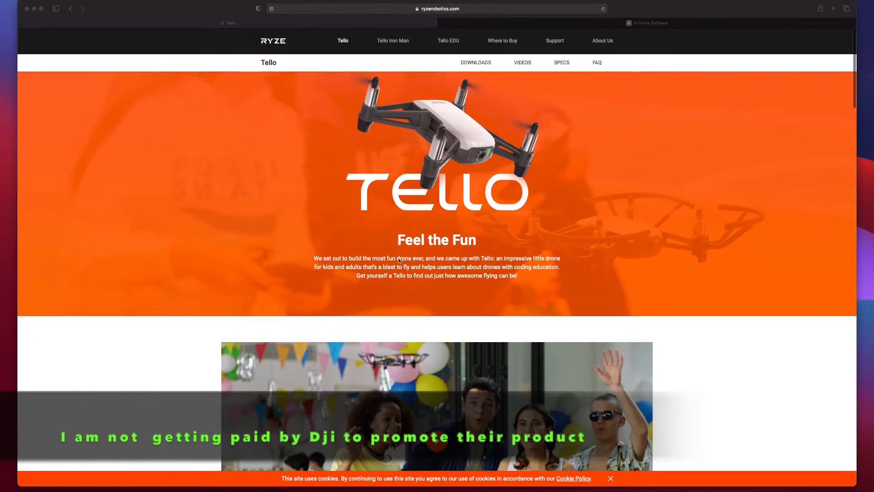
pyautogui.moveTo(518, 127)
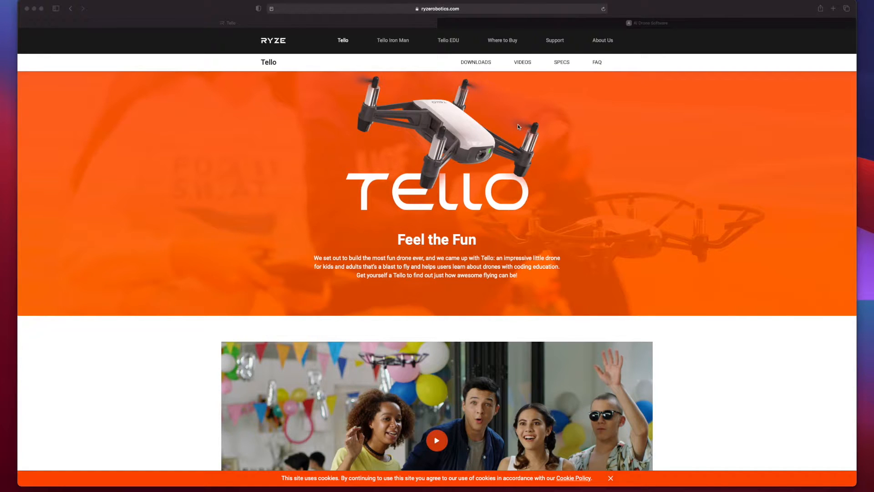
pyautogui.scroll(-3)
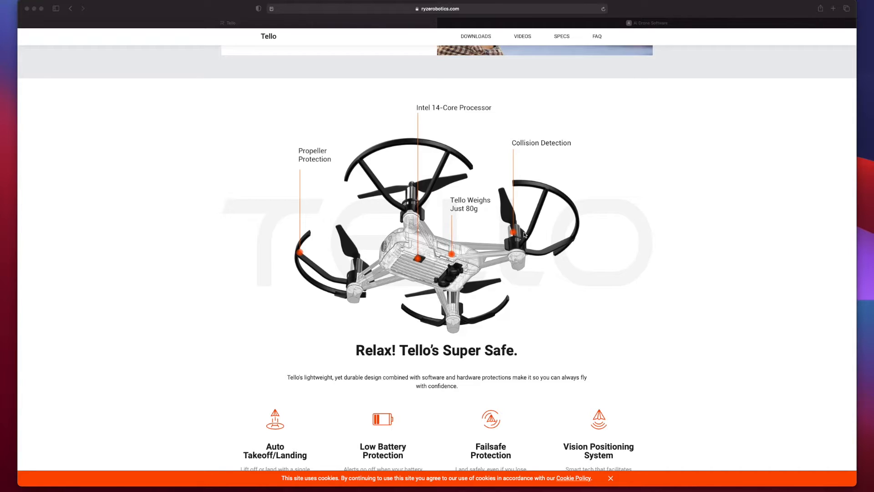
pyautogui.moveTo(520, 250)
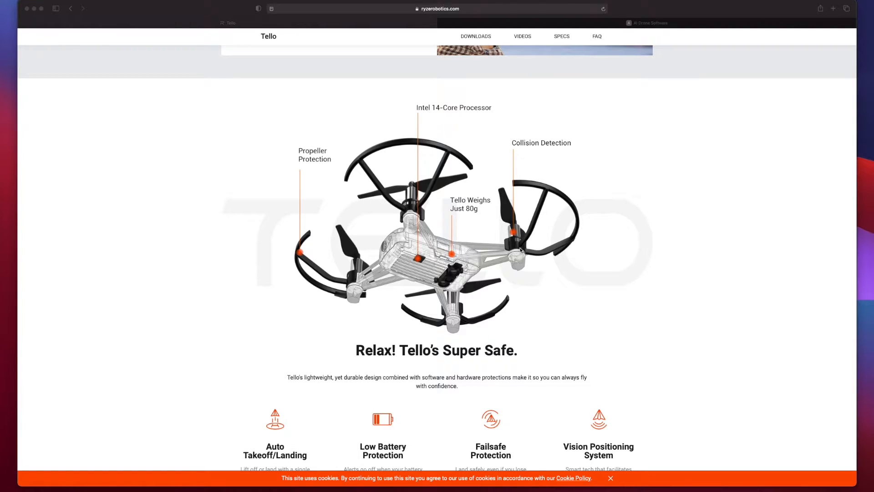
pyautogui.scroll(3)
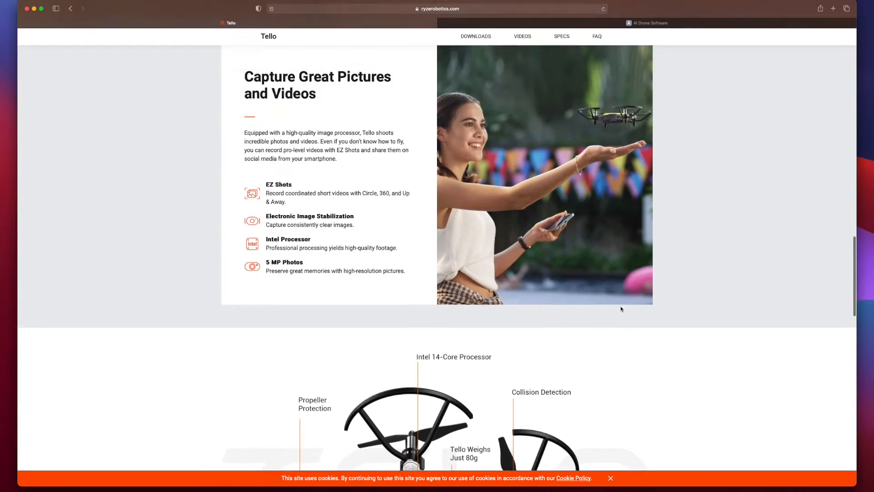
pyautogui.scroll(-3)
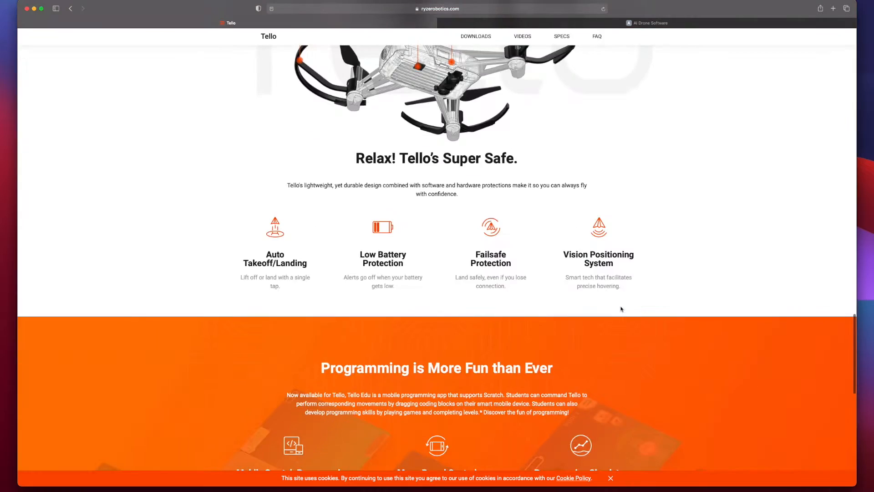
pyautogui.scroll(-3)
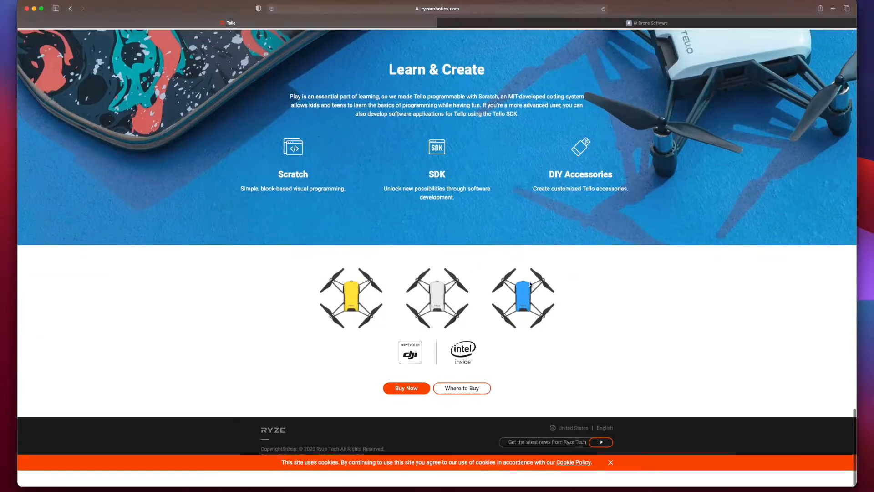
# Step: Go to the DJI Store via Buy Now, choose the standalone Tello and view its box-contents image
pyautogui.click(405, 388)
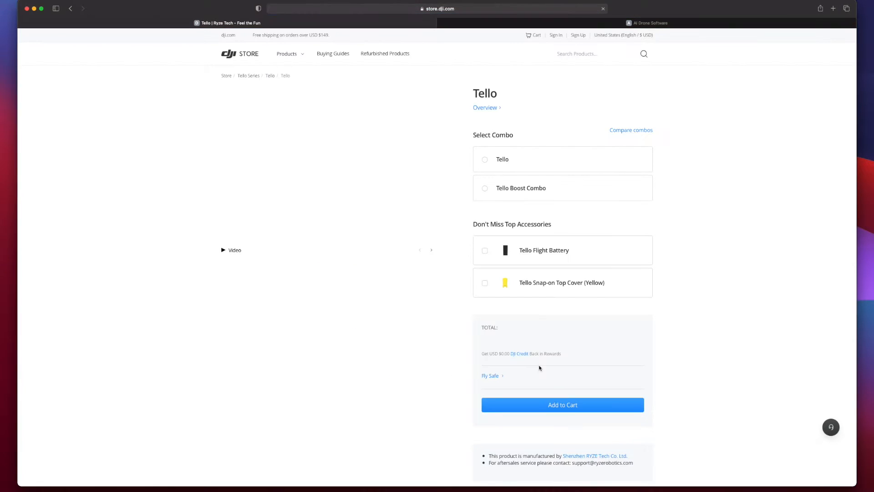
pyautogui.click(502, 159)
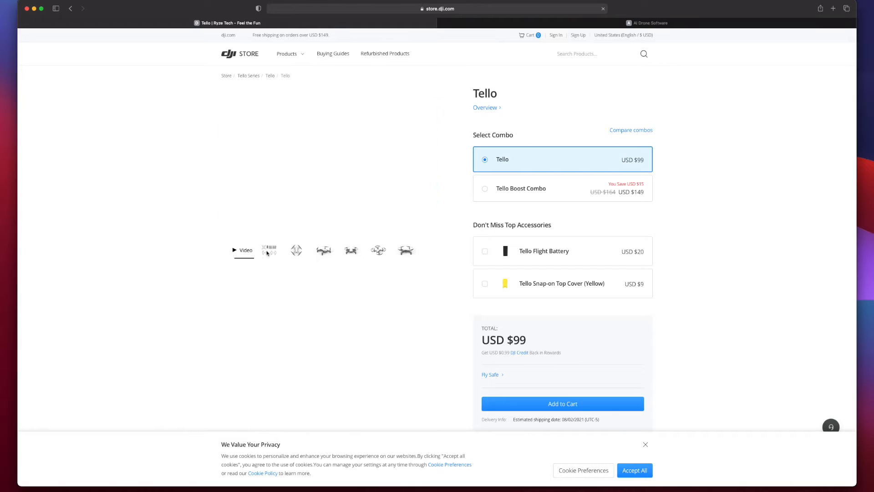
pyautogui.click(269, 250)
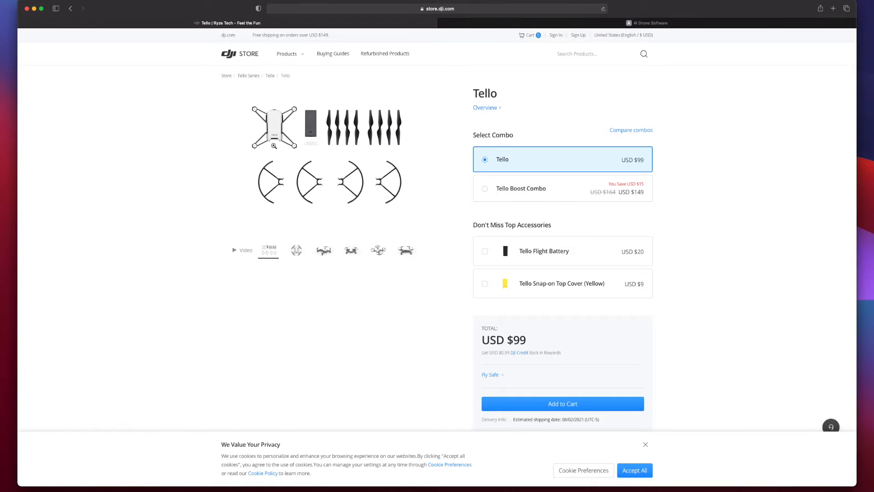
pyautogui.moveTo(335, 134)
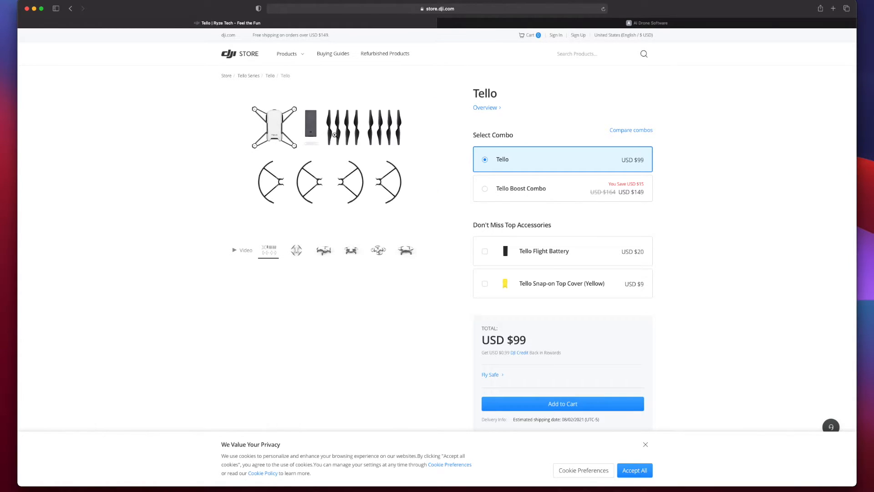
pyautogui.moveTo(307, 179)
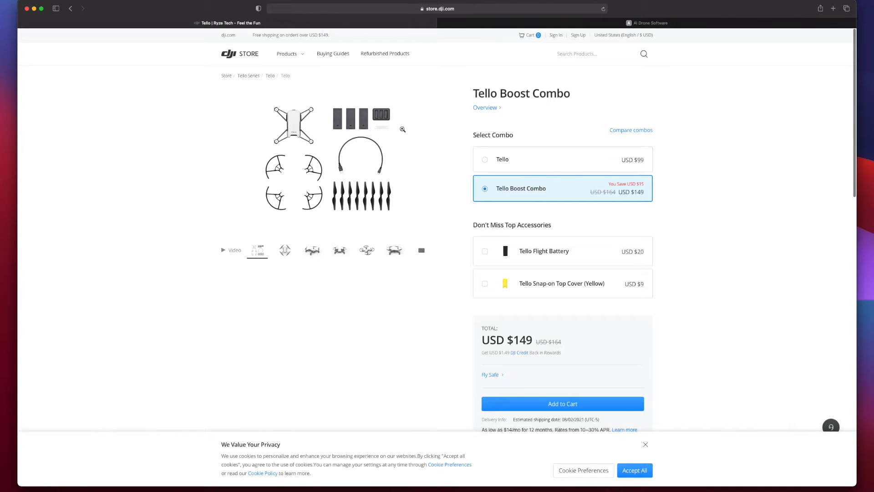
pyautogui.moveTo(273, 149)
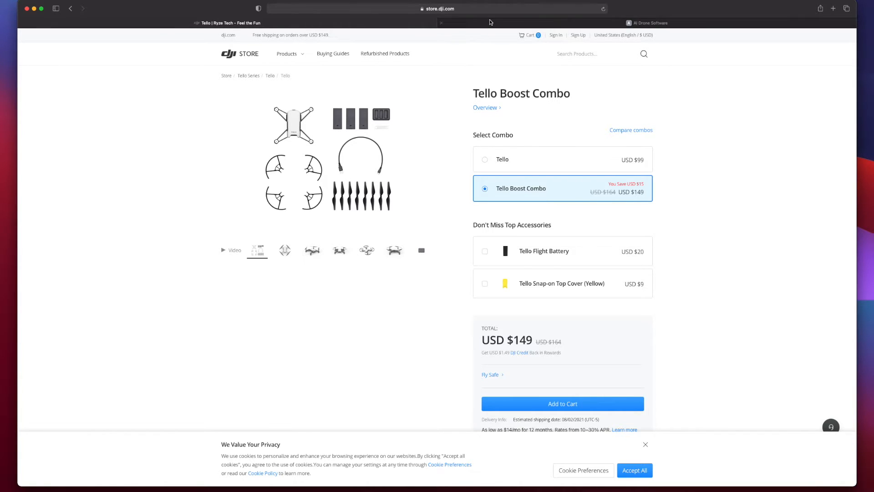
pyautogui.click(647, 22)
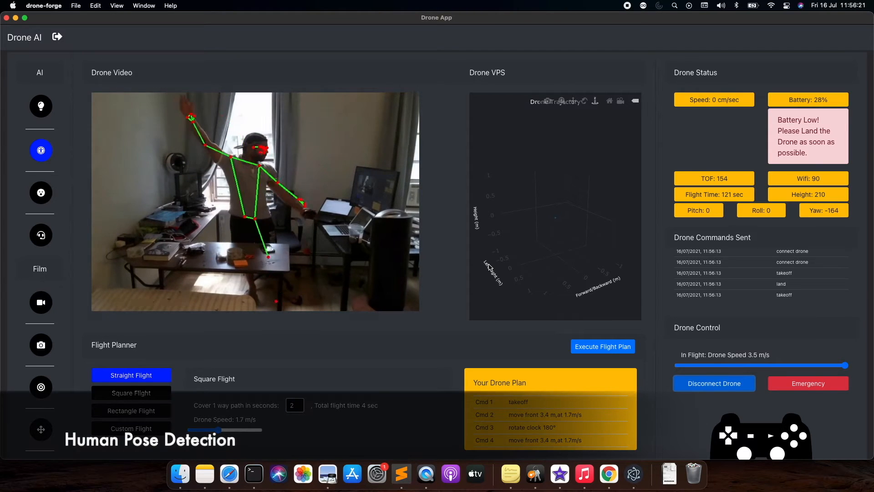
# Step: Switch the drone video feed to object detection
pyautogui.click(40, 107)
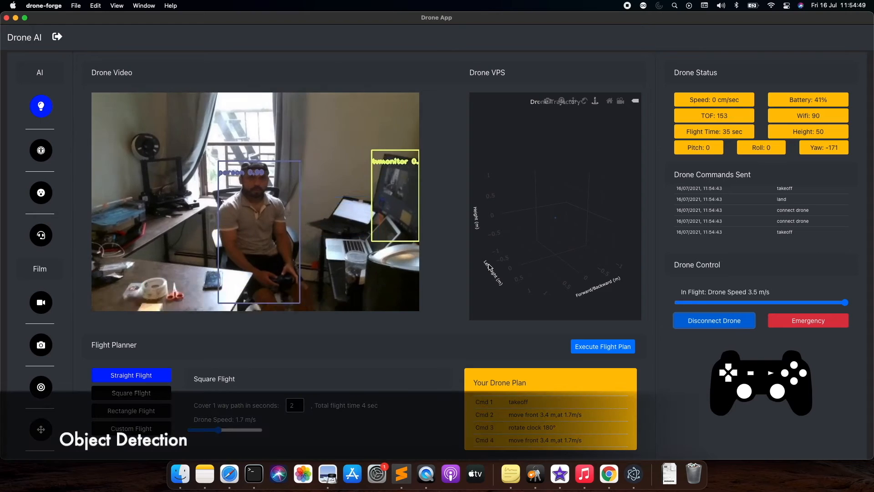
pyautogui.click(40, 192)
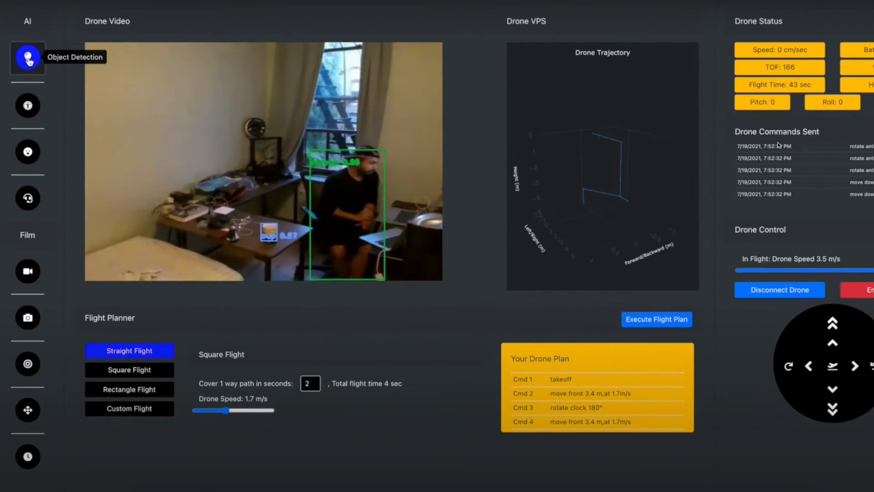
pyautogui.moveTo(27, 105)
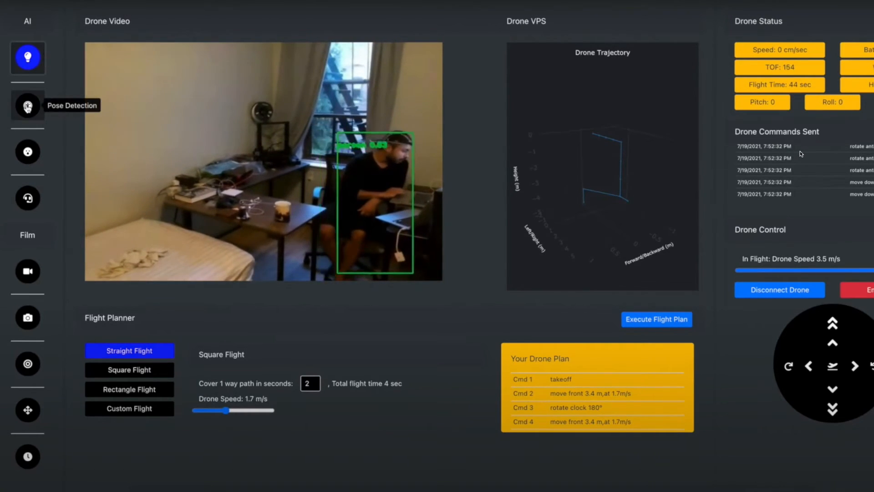
# Step: Turn on pose detection for the drone video, then switch it to face tracking
pyautogui.click(27, 106)
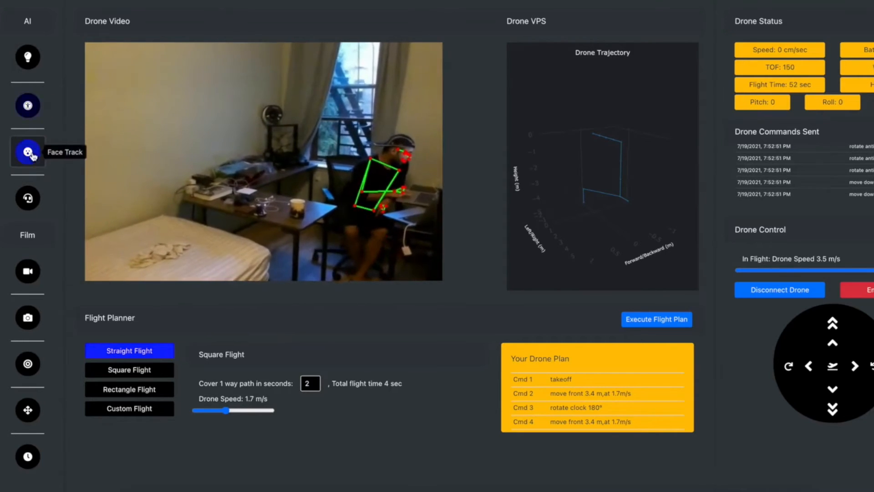
pyautogui.click(27, 152)
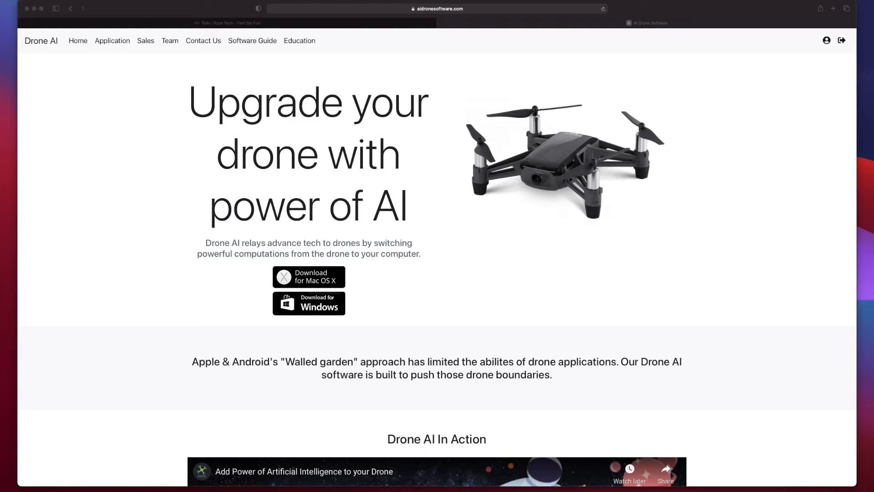
pyautogui.moveTo(187, 282)
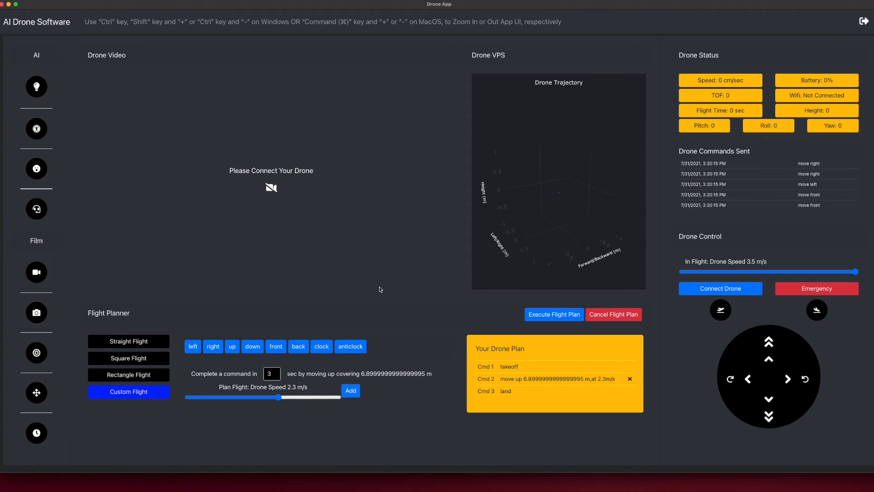
pyautogui.moveTo(336, 290)
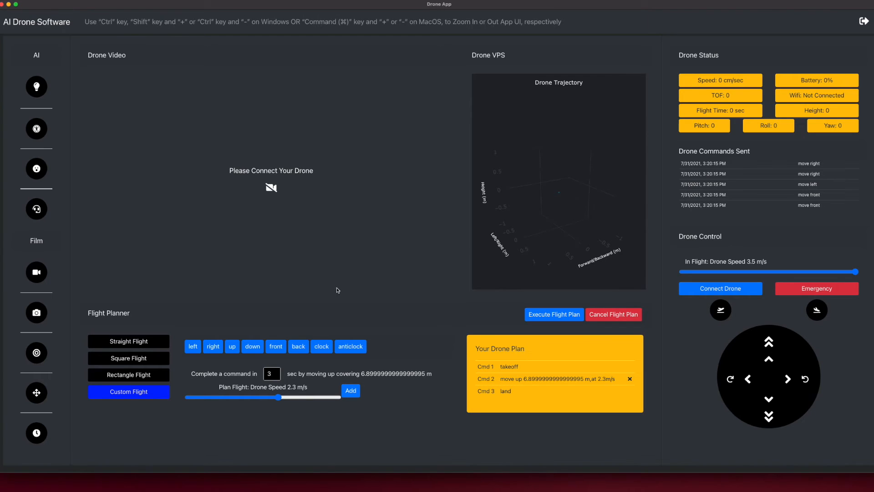
pyautogui.moveTo(36, 86)
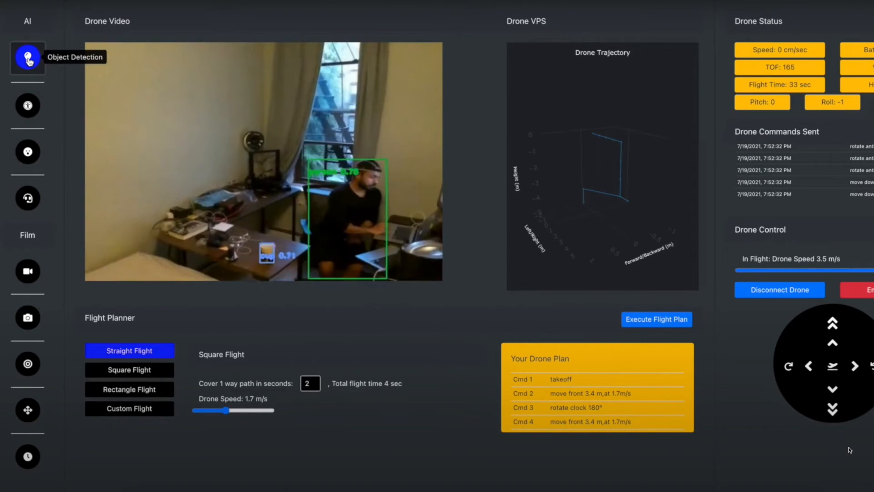
pyautogui.click(28, 105)
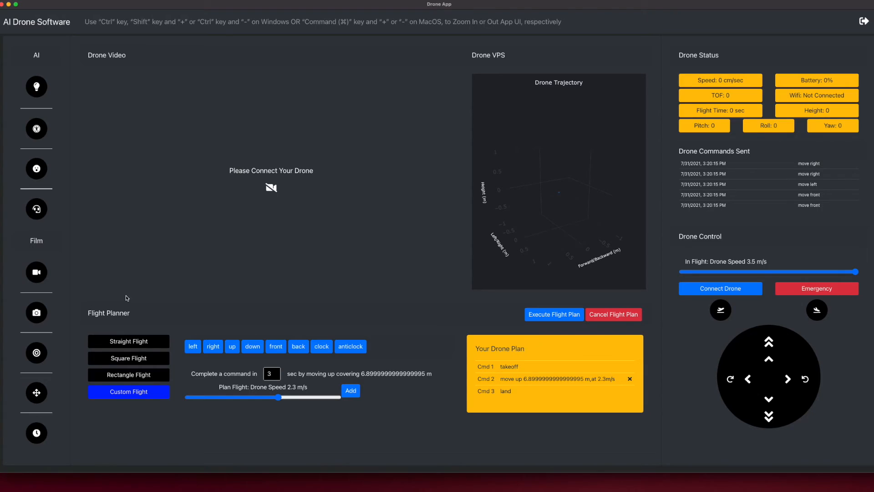
# Step: Preview the rectangle plan, then build a custom plan with a 4 m upward move at 0.8 m/s
pyautogui.click(129, 374)
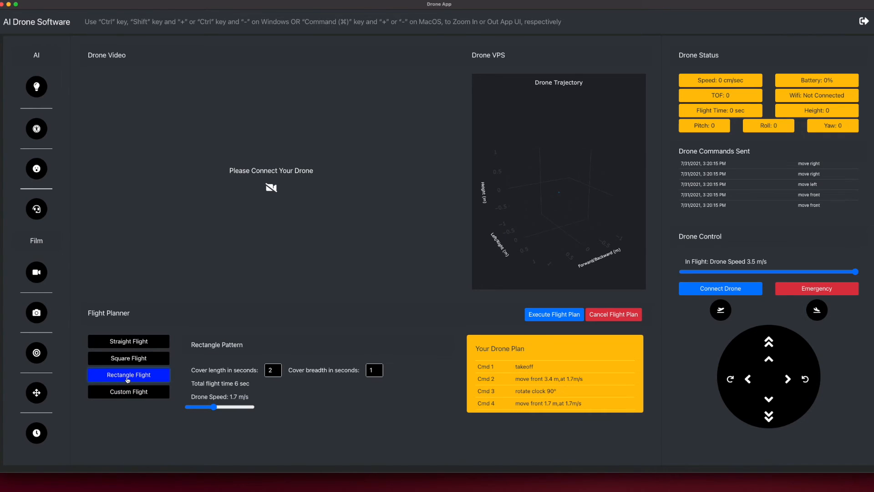
pyautogui.click(128, 392)
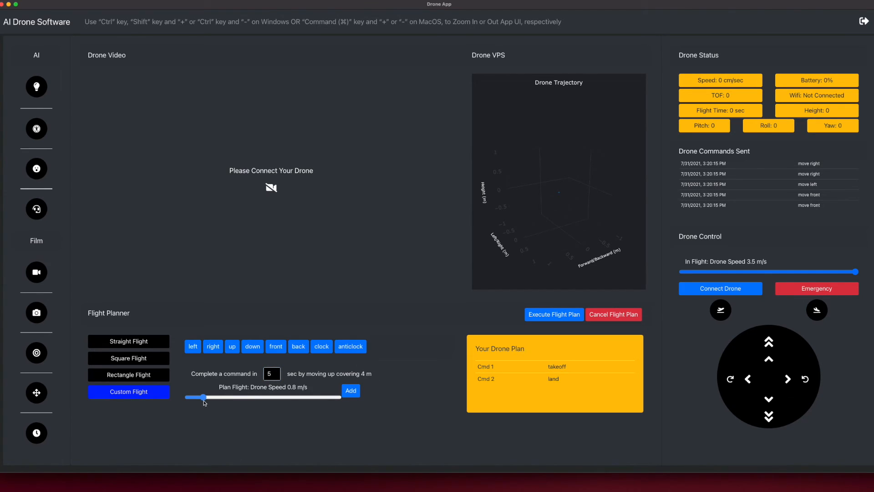
pyautogui.click(350, 390)
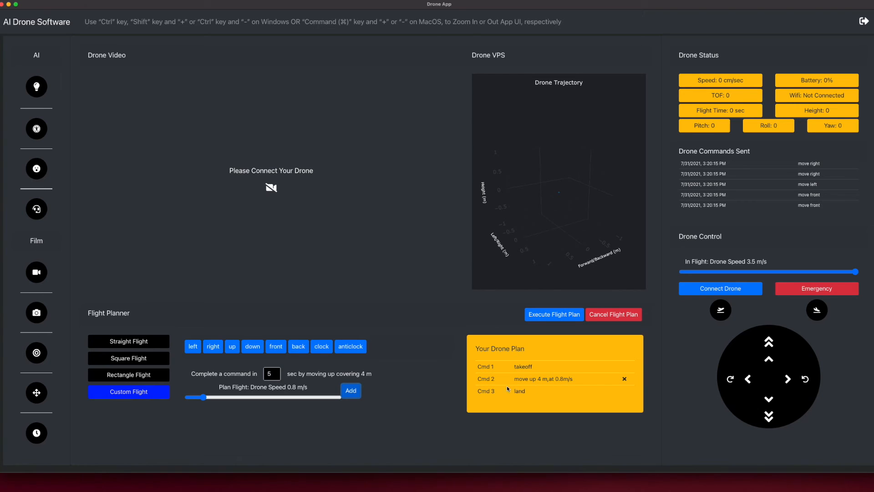
pyautogui.doubleClick(536, 380)
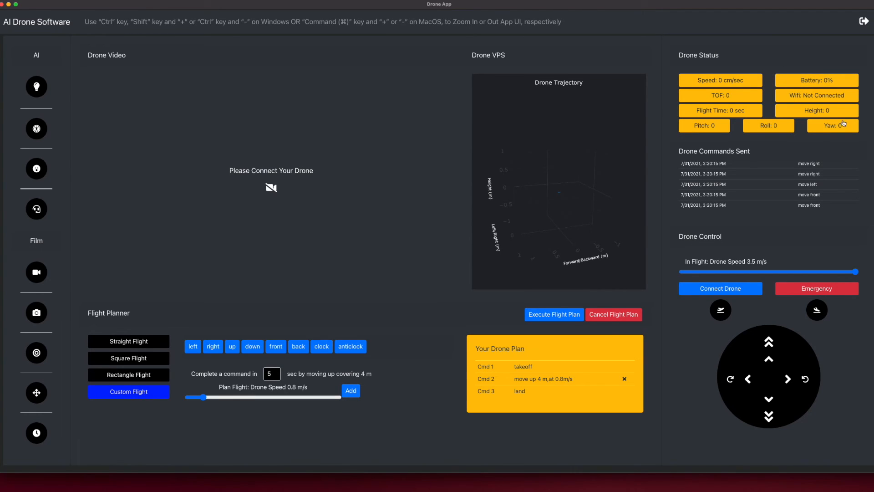
pyautogui.moveTo(674, 158)
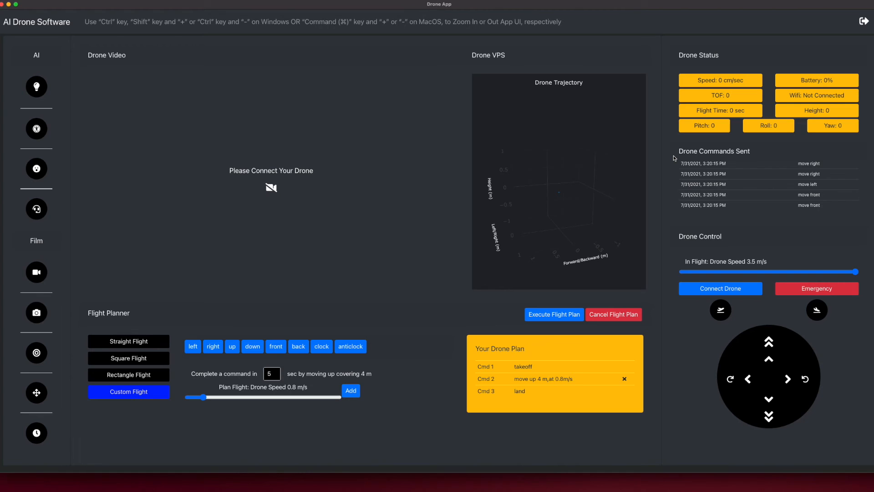
# Step: Lower the in-flight speed to 3.2 m/s and send a move-right command to the drone
pyautogui.scroll(-3)
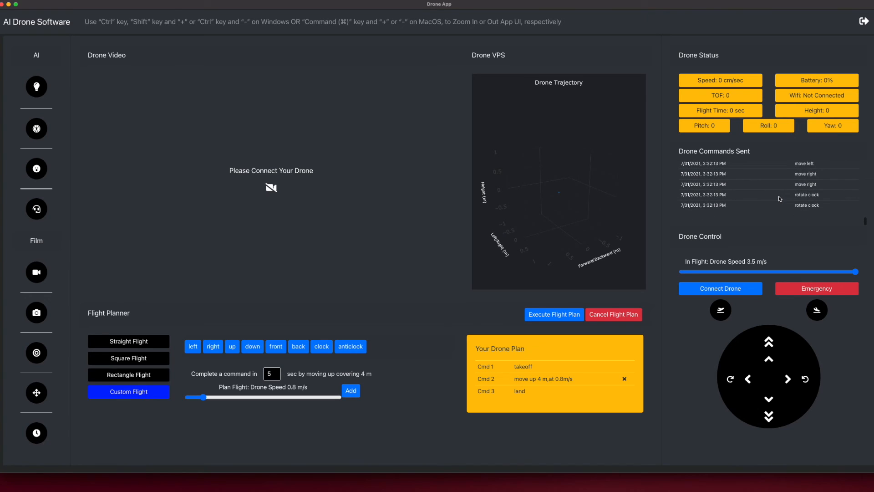
pyautogui.moveTo(805, 202)
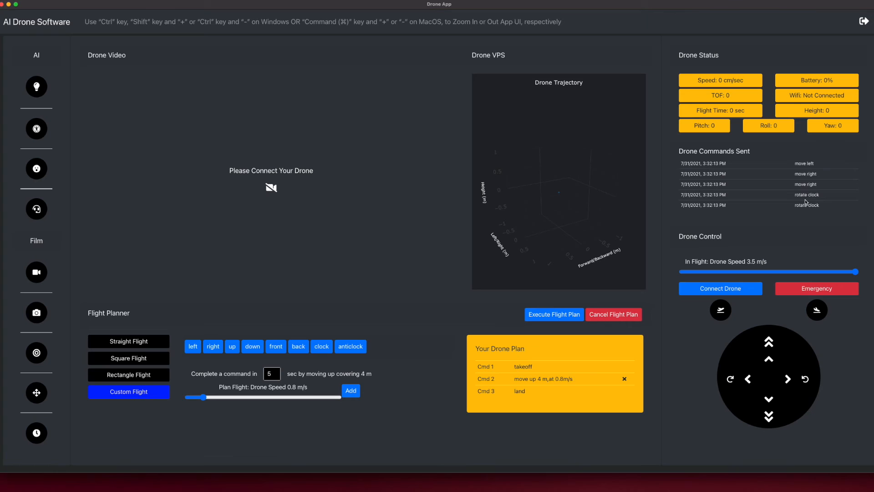
pyautogui.doubleClick(700, 236)
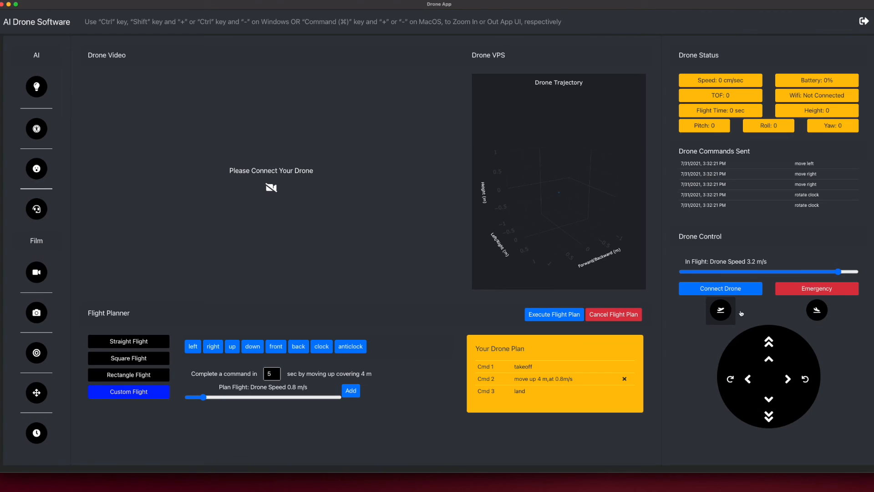
pyautogui.moveTo(807, 319)
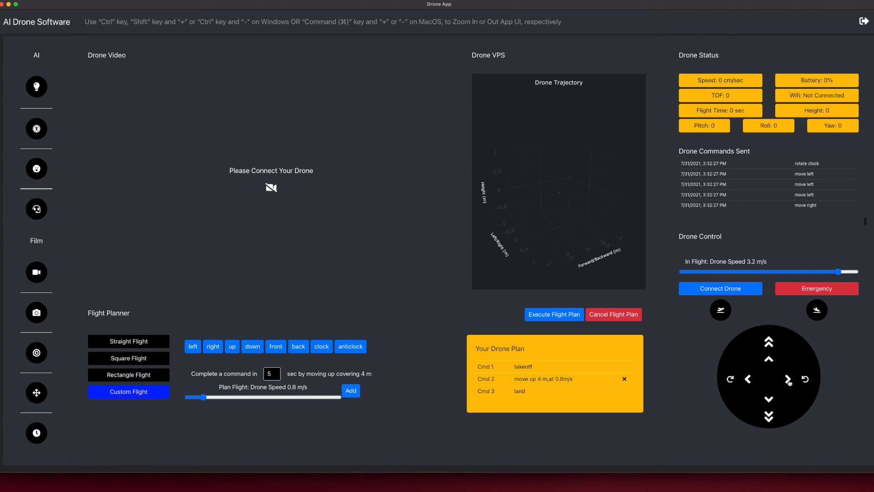
pyautogui.click(788, 379)
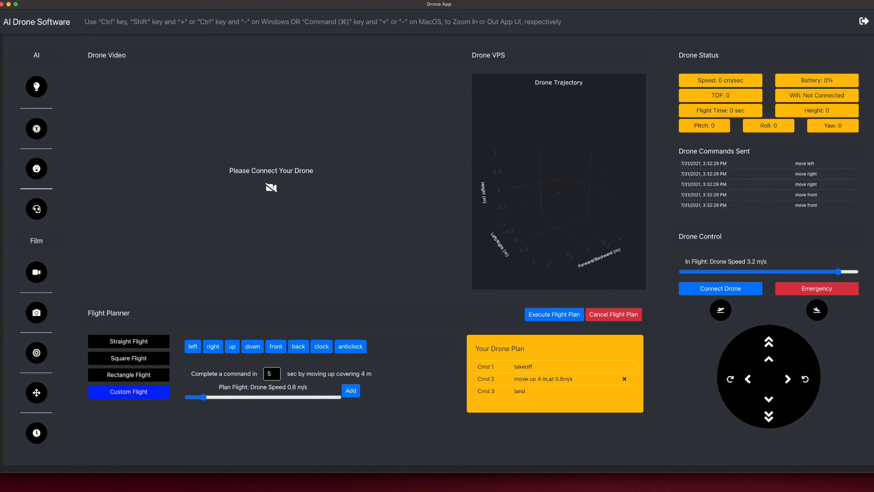